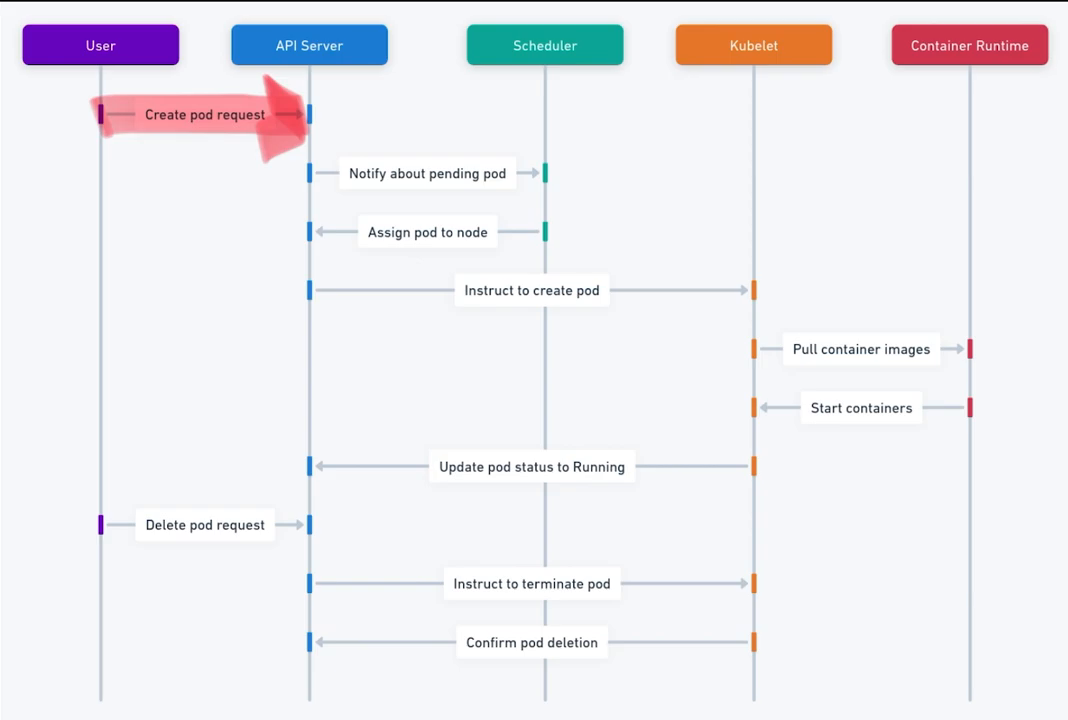
{"action": "mouse_move", "coordinate": [545, 45]}
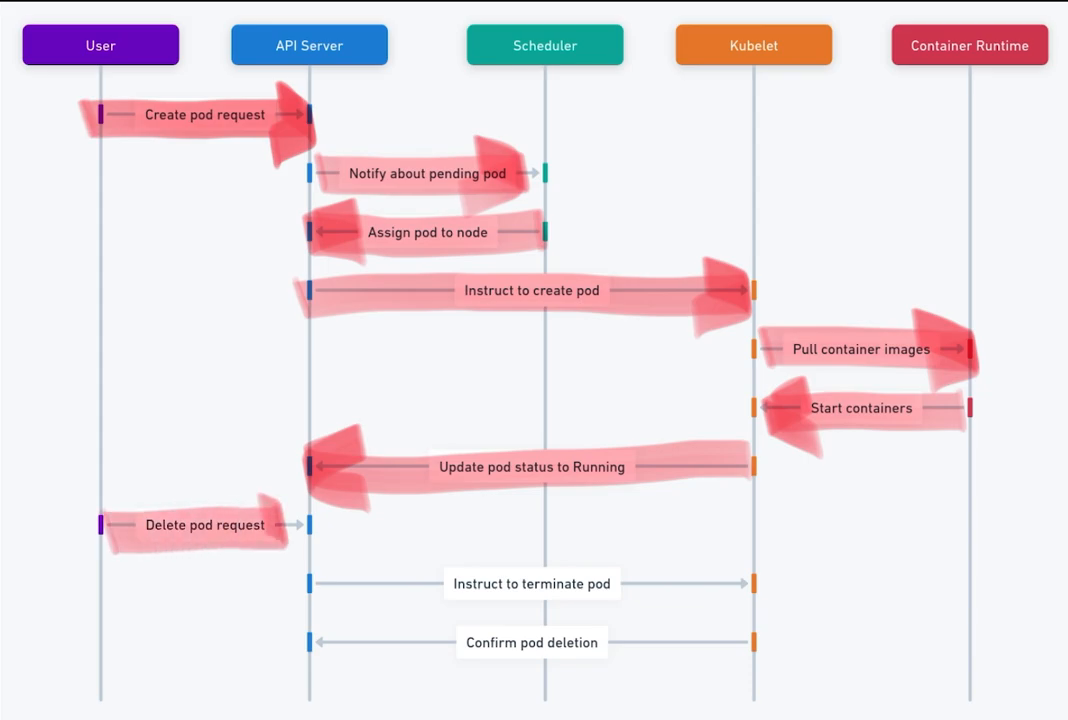
{"action": "scroll", "scroll_direction": "down", "scroll_amount": 3}
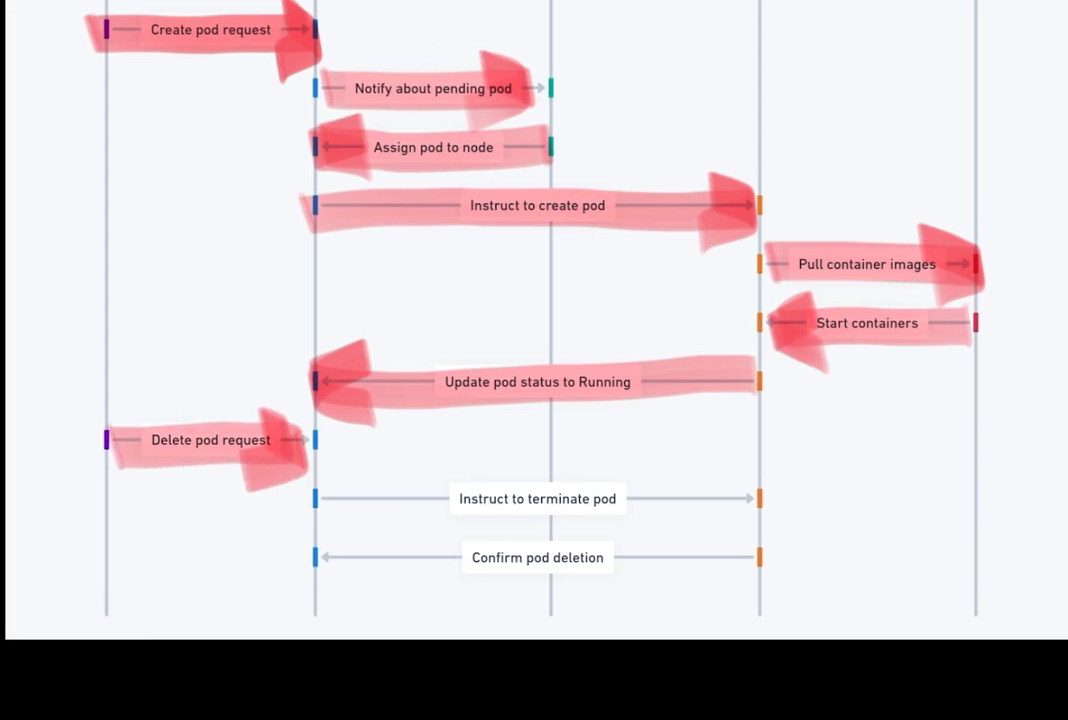